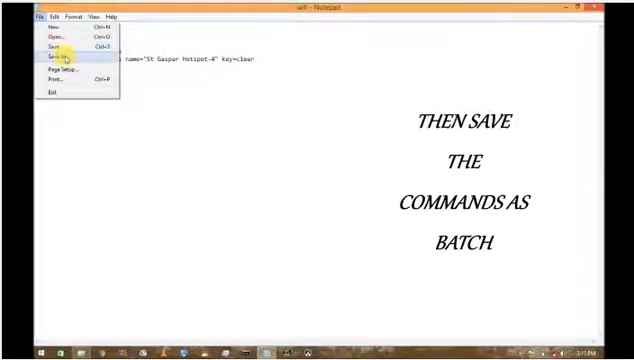
# - Save the netsh commands as a batch file named wifi
pyautogui.click(52, 60)
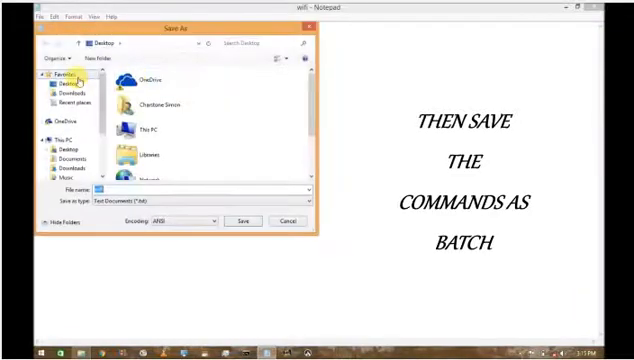
pyautogui.write('wifi')
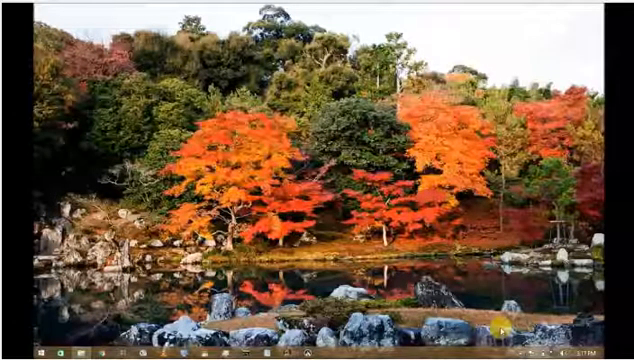
# - Choose the hotspot network from the available list and start connecting to it
pyautogui.click(504, 352)
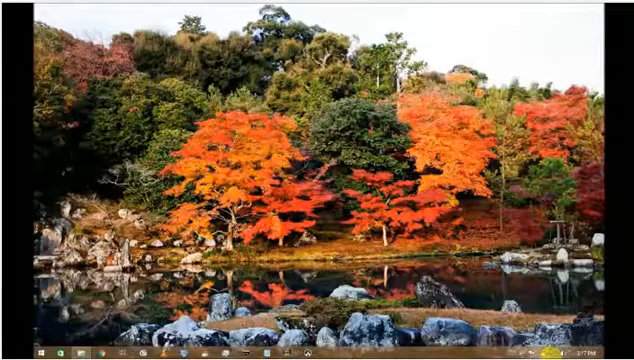
pyautogui.click(564, 352)
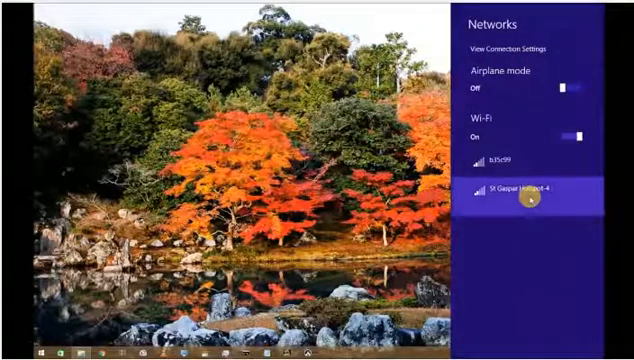
pyautogui.click(540, 188)
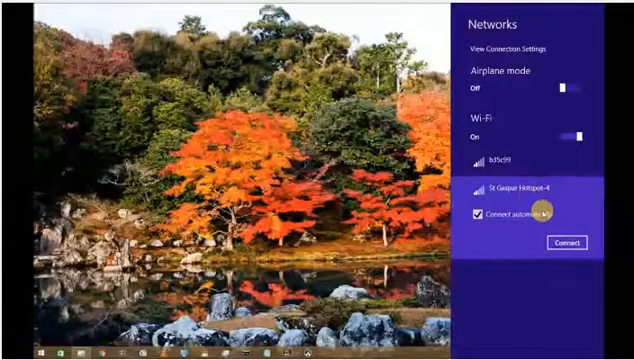
pyautogui.click(570, 242)
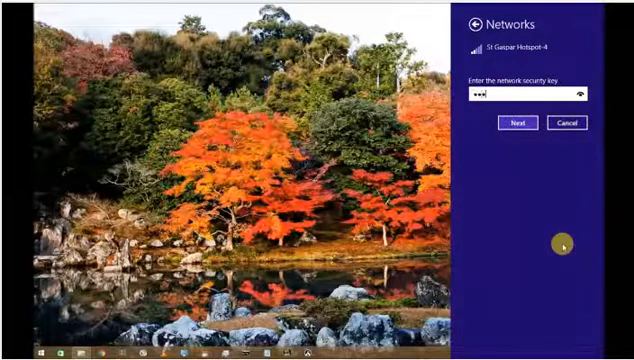
# - Enter the recovered security key and submit it to join the hotspot
pyautogui.write('••••••')
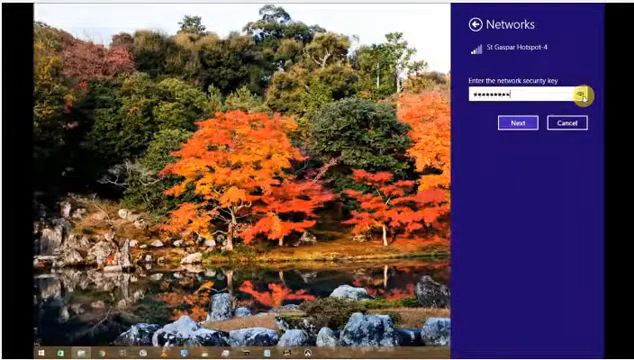
pyautogui.click(512, 122)
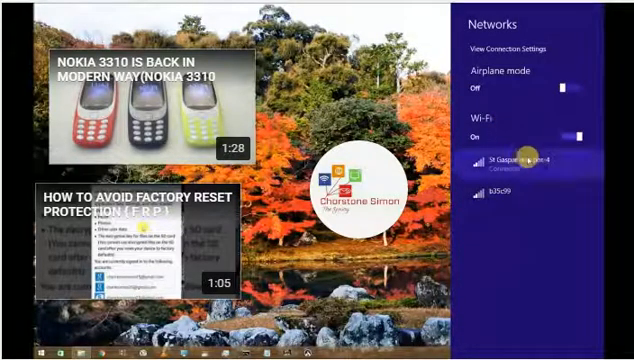
pyautogui.moveTo(210, 80)
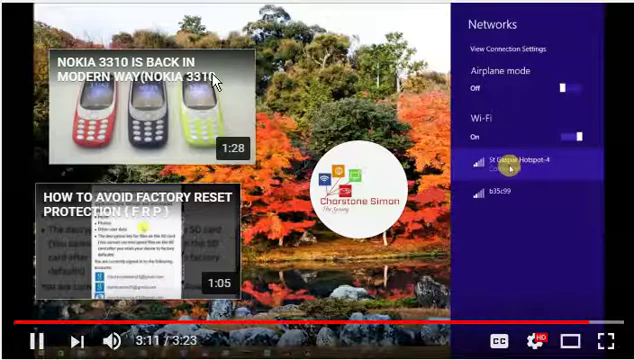